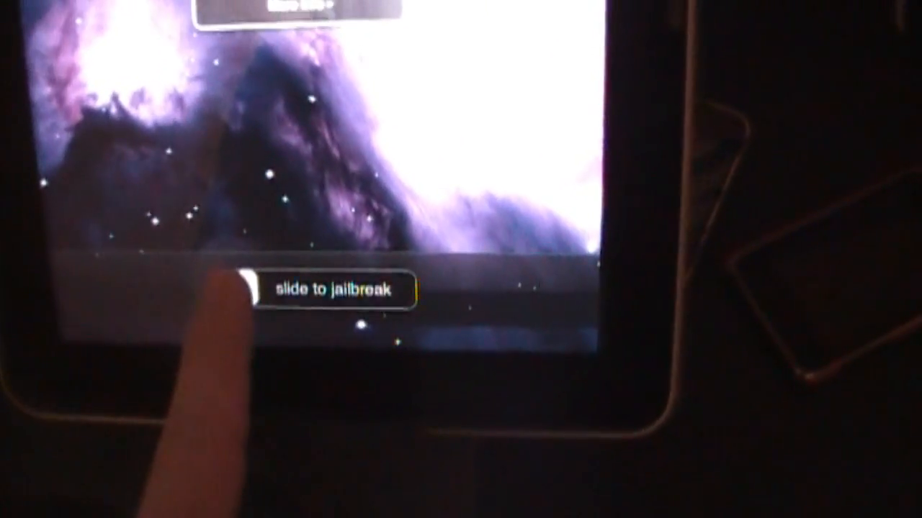
Slide 'slide to jailbreak' and confirm Jailbreak in the alert despite the already-jailbroken warning.
drag(245, 290, 401, 291)
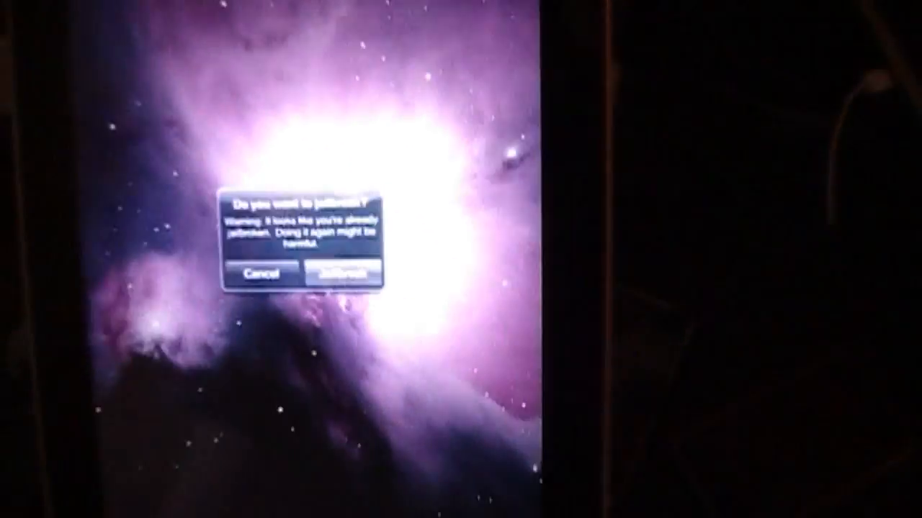
click(302, 288)
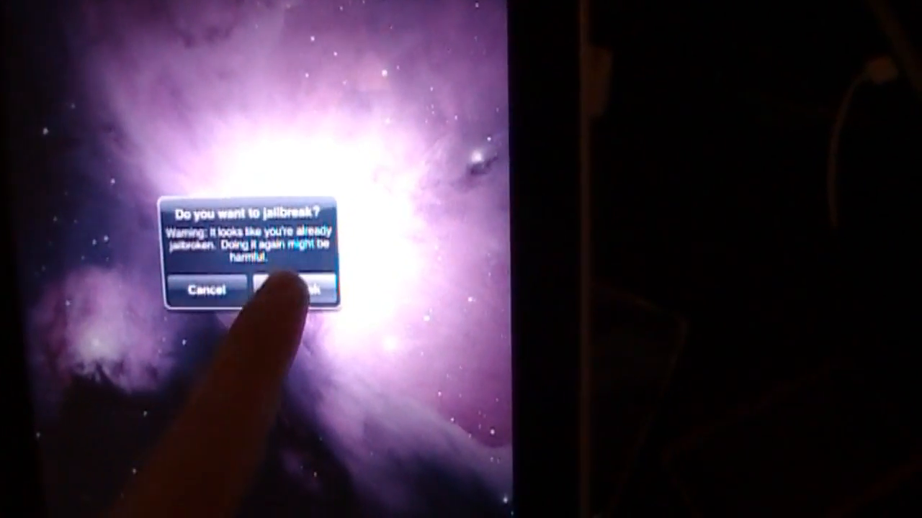
click(295, 288)
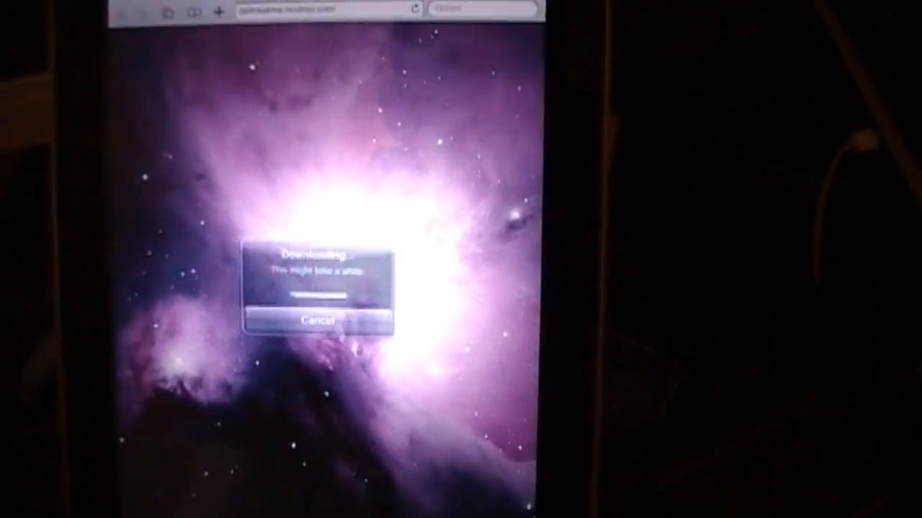